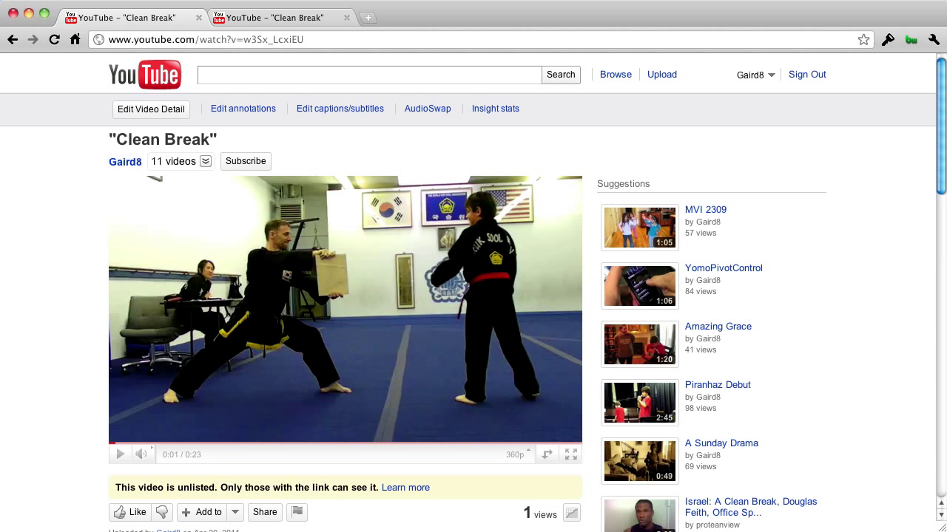
mouse_move(928, 392)
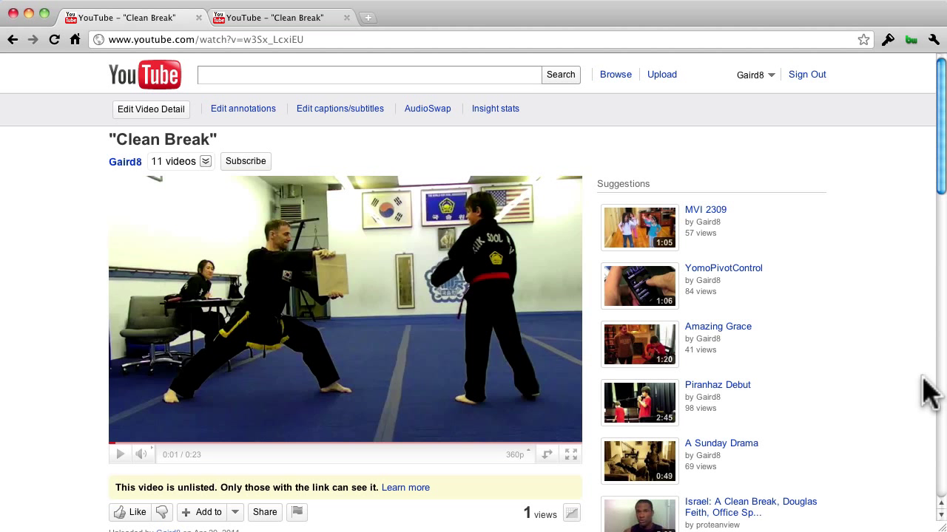
mouse_move(218, 380)
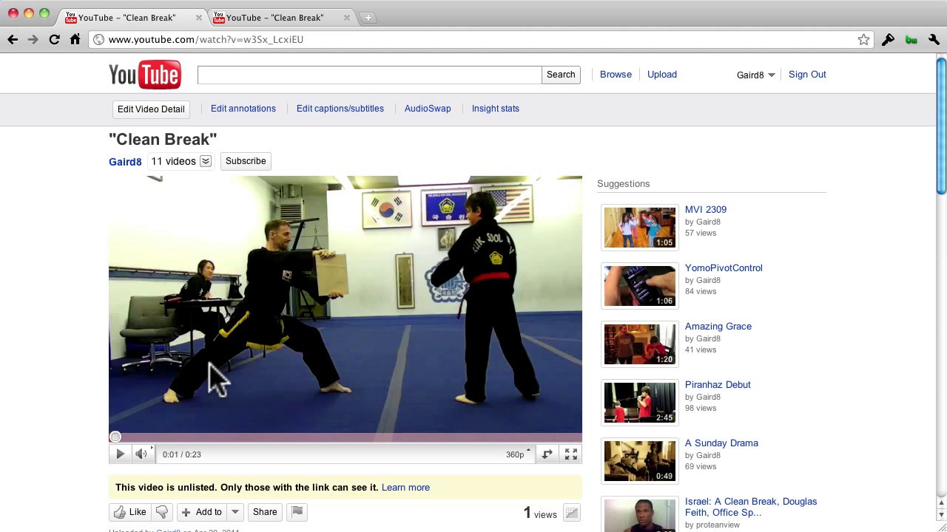
Step: Open the Share panel for Clean Break to reveal its short link
scroll(down, 3)
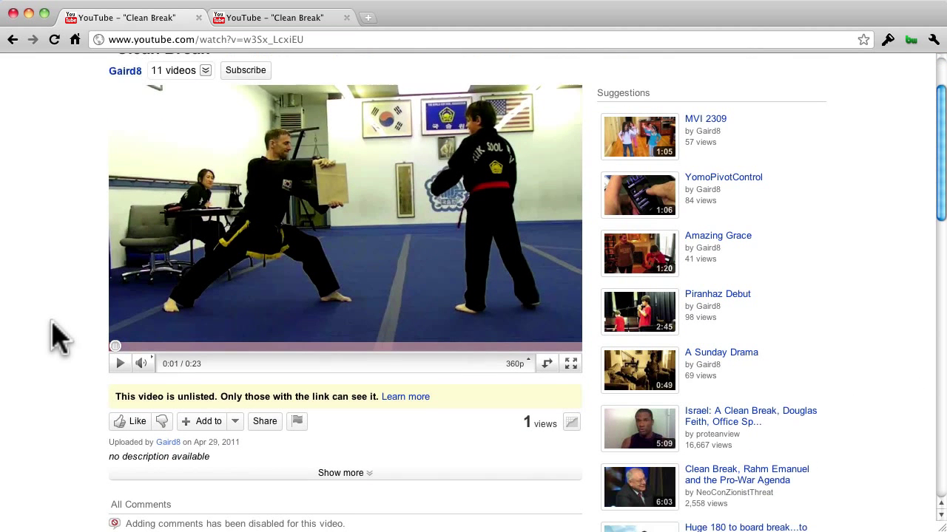
scroll(down, 3)
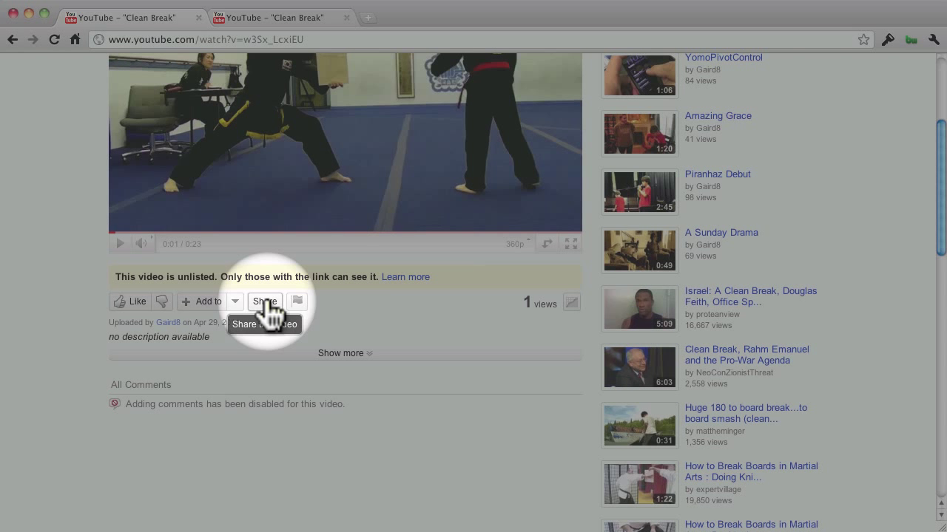
click(264, 301)
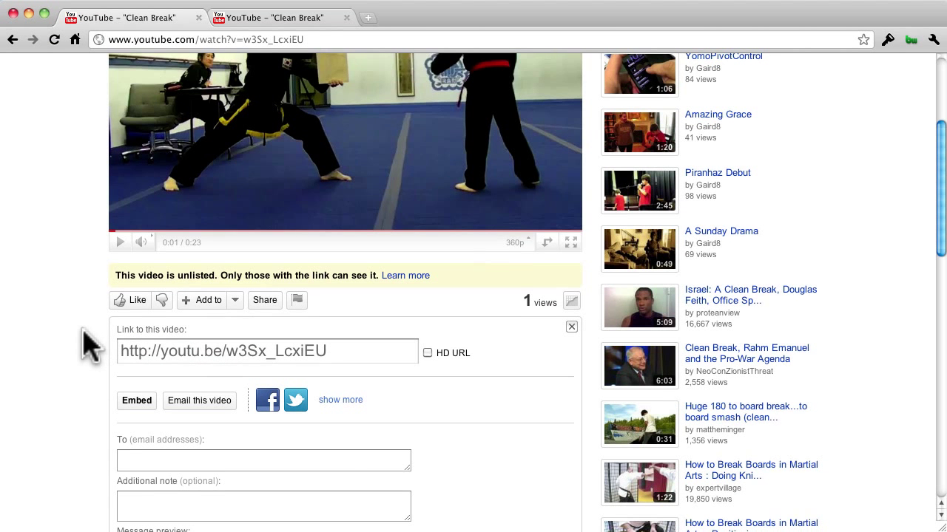
scroll(down, 3)
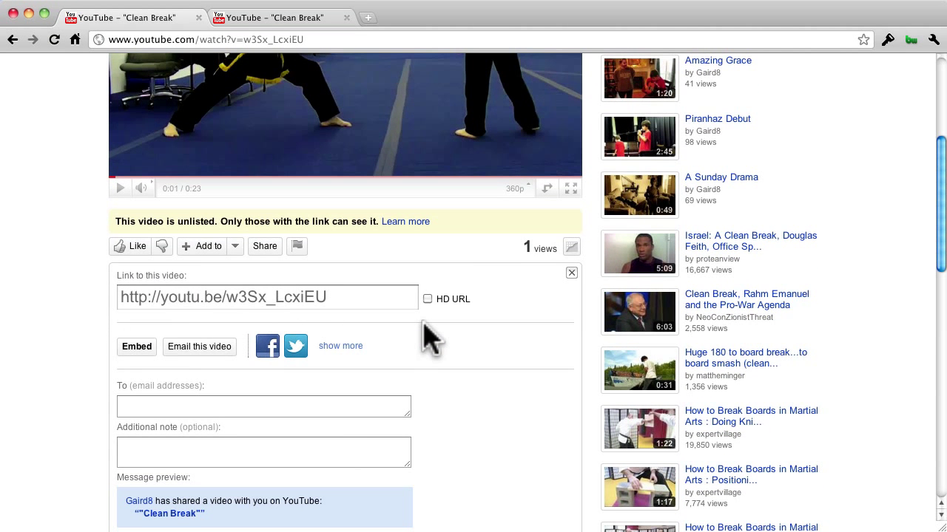
scroll(down, 3)
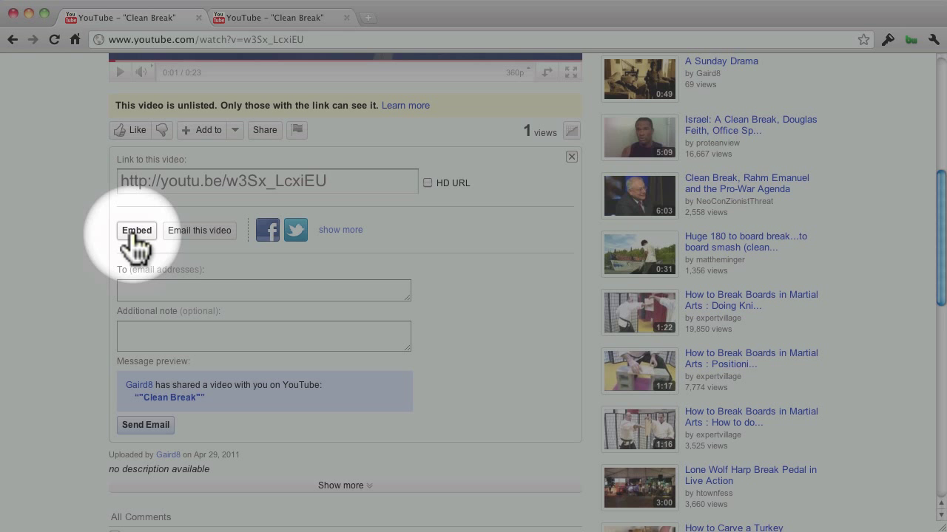
Step: Show the Clean Break embed code and select part of its iframe text
click(136, 230)
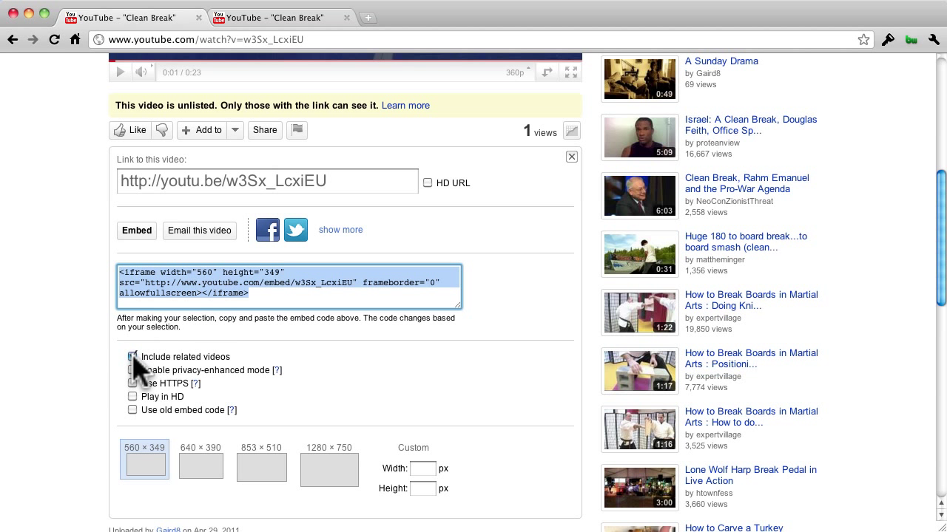
click(132, 357)
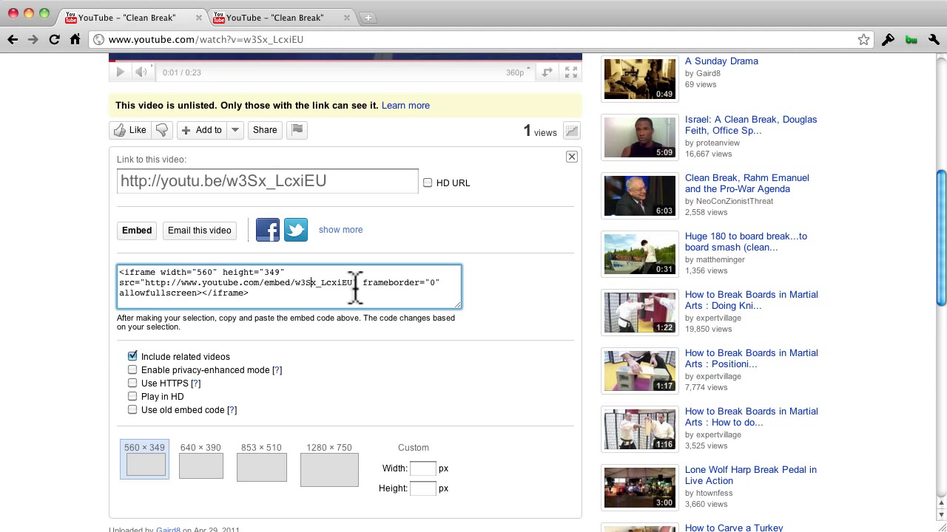
double_click(399, 282)
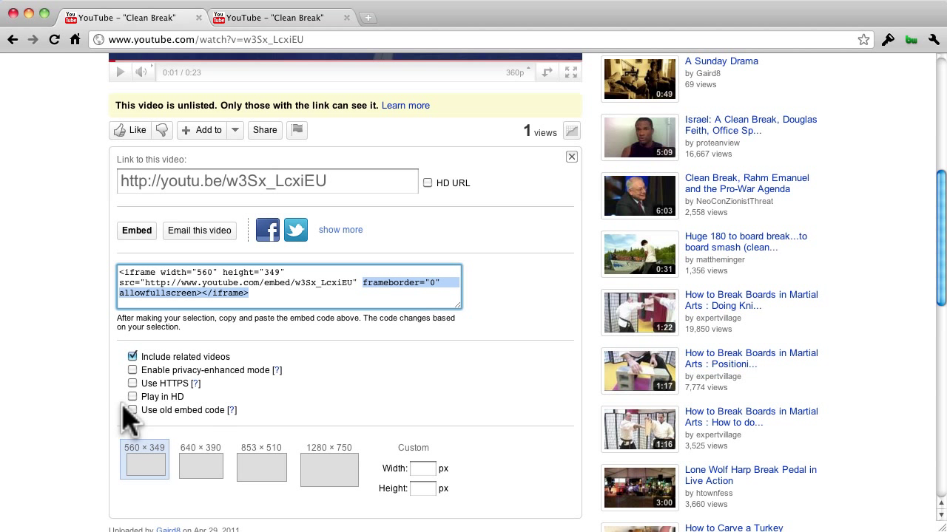
Step: Uncheck 'Include related videos' so the embed URL gains ?rel=0
click(132, 357)
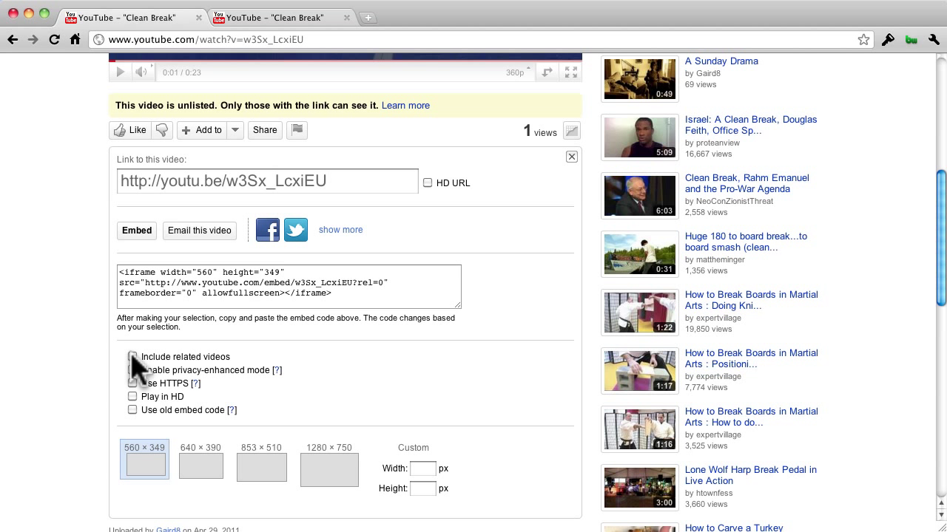
click(132, 358)
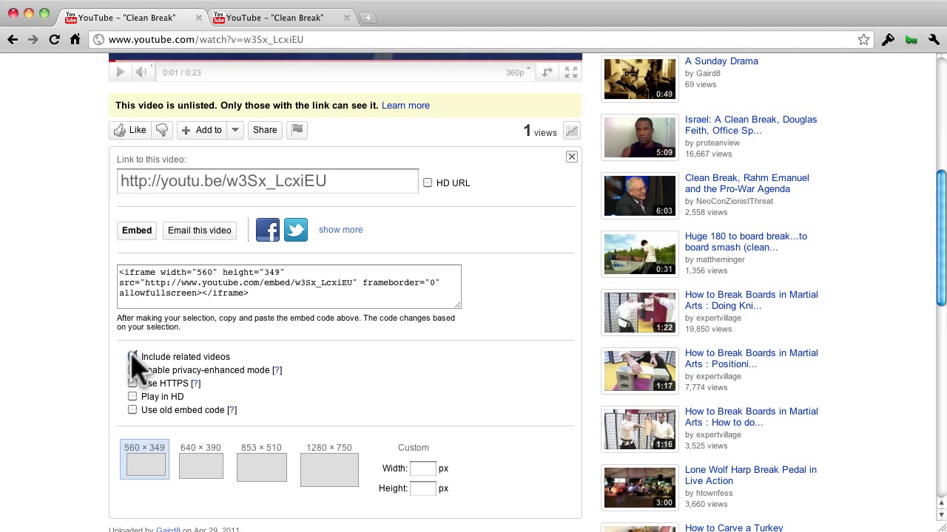
click(132, 357)
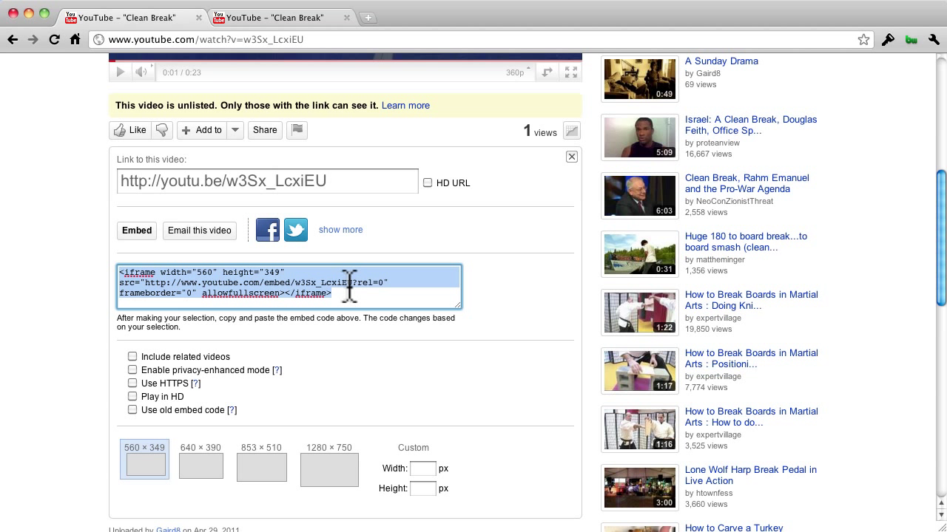
mouse_move(307, 287)
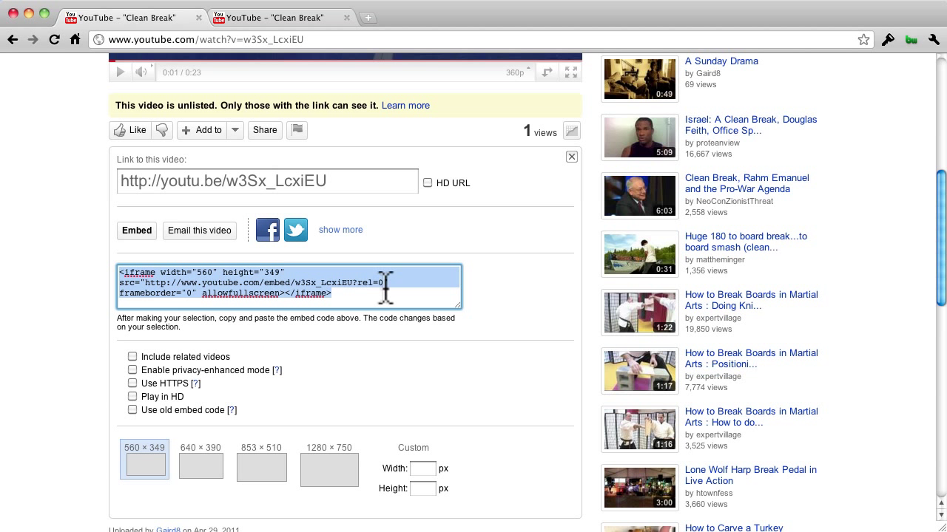
mouse_move(370, 289)
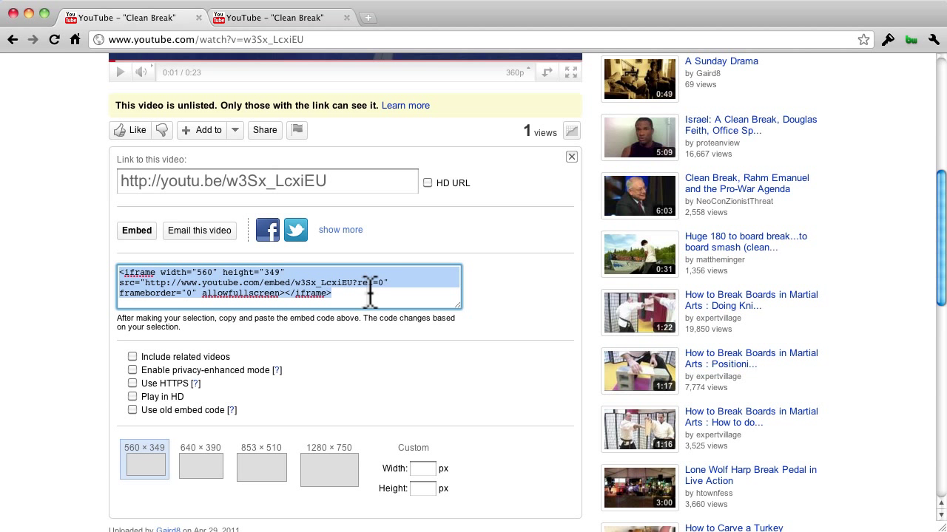
mouse_move(148, 287)
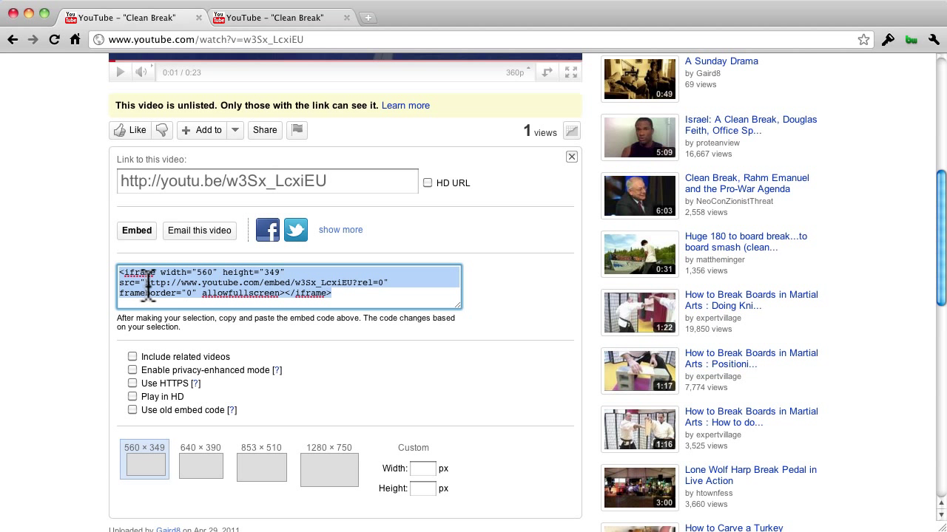
mouse_move(263, 26)
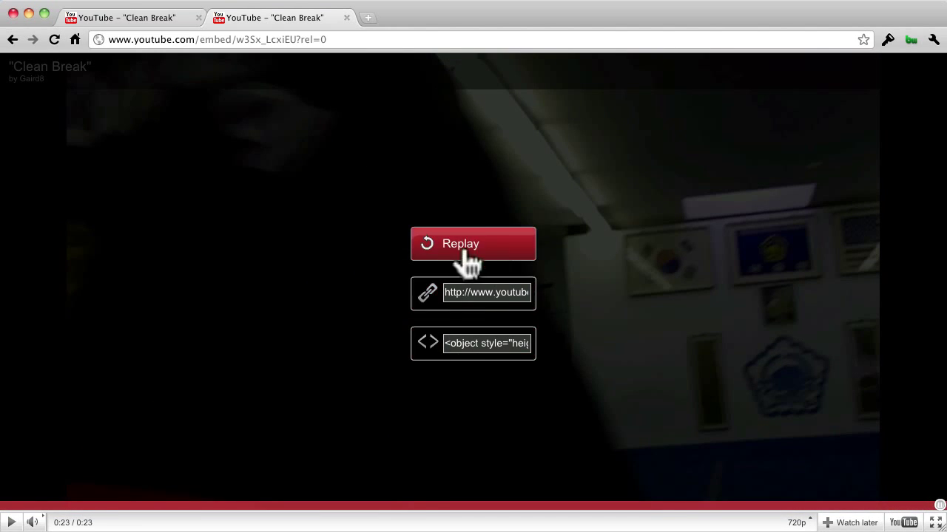
mouse_move(291, 363)
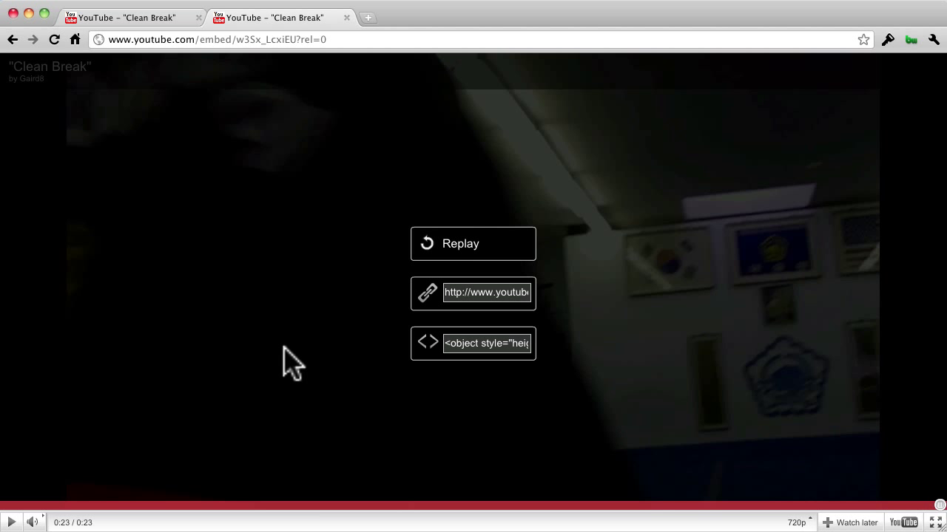